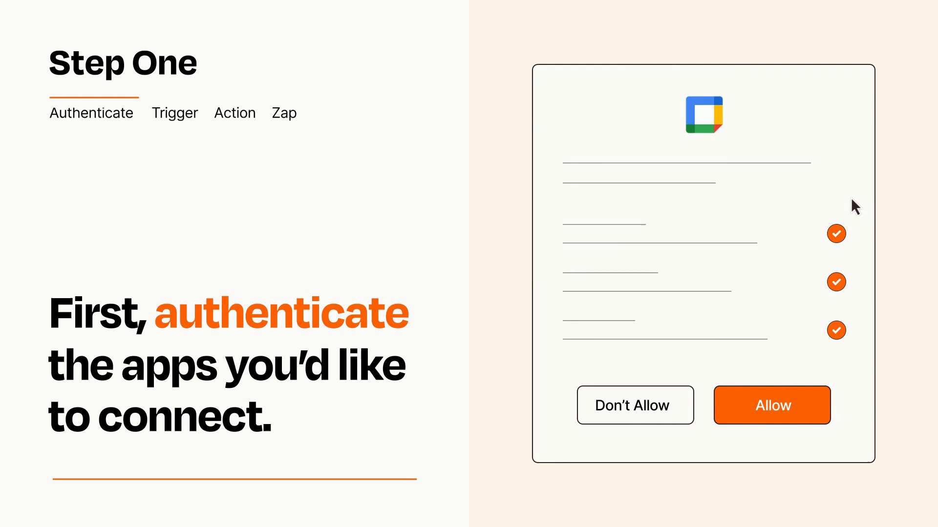
pyautogui.moveTo(824, 437)
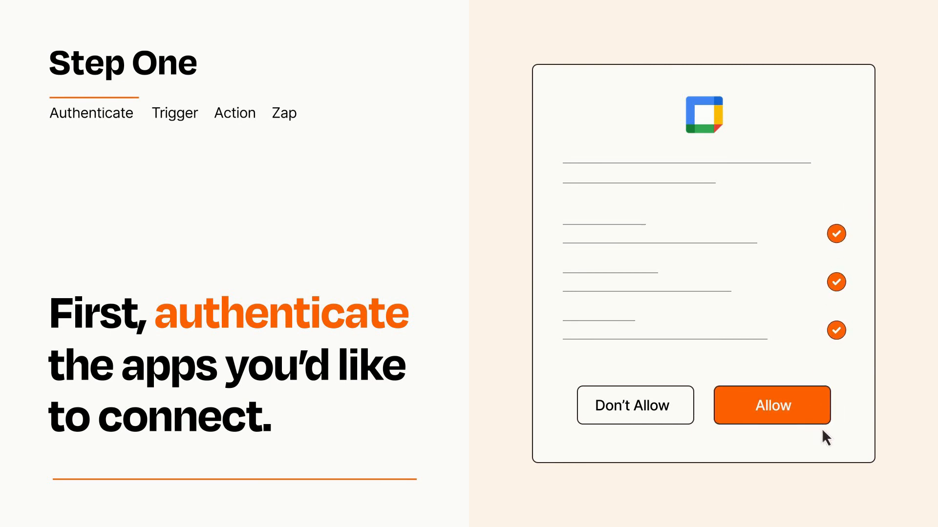
# - Allow Google Calendar access and move to choosing the trigger app and event
pyautogui.click(772, 404)
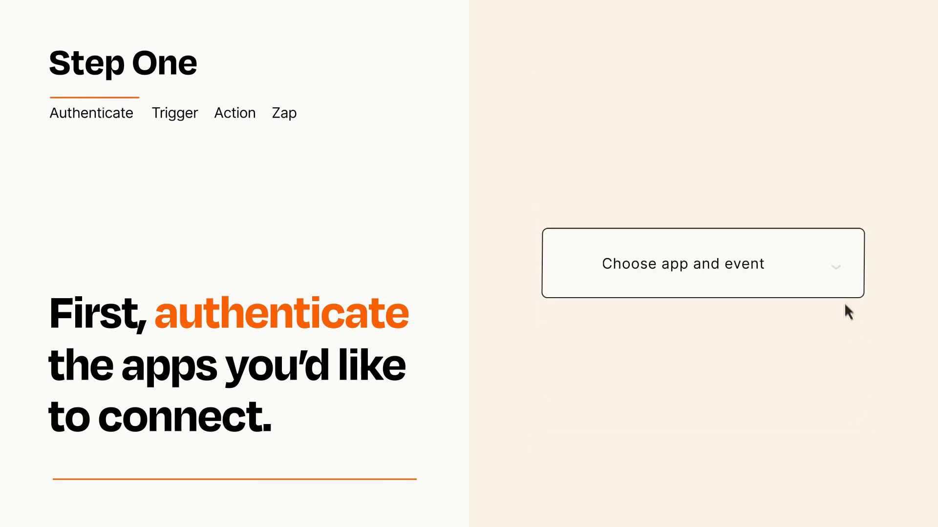
pyautogui.click(682, 263)
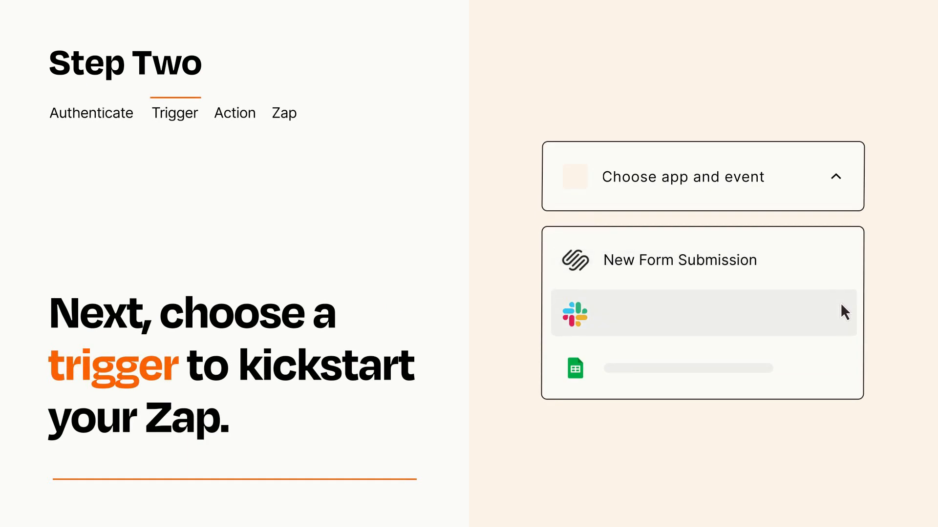
pyautogui.moveTo(843, 372)
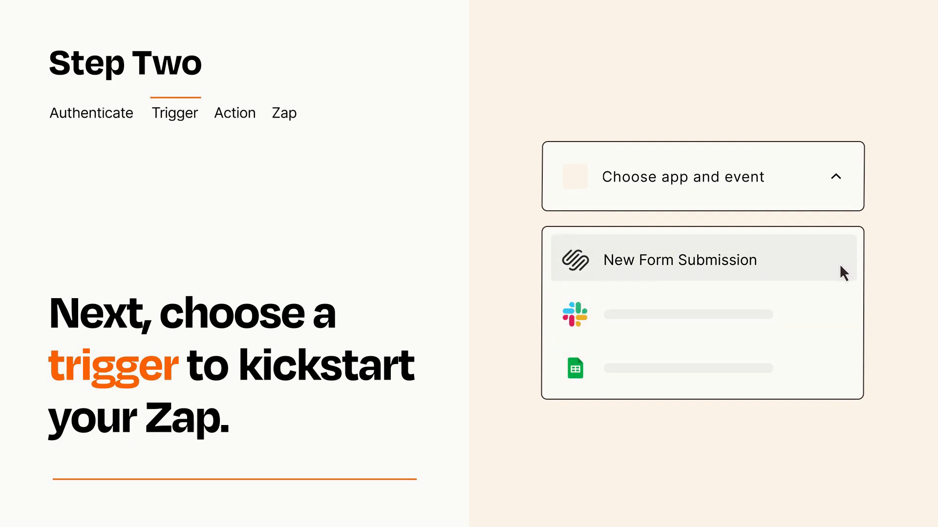
# - Select New Form Submission as the trigger and continue to the action step
pyautogui.click(679, 260)
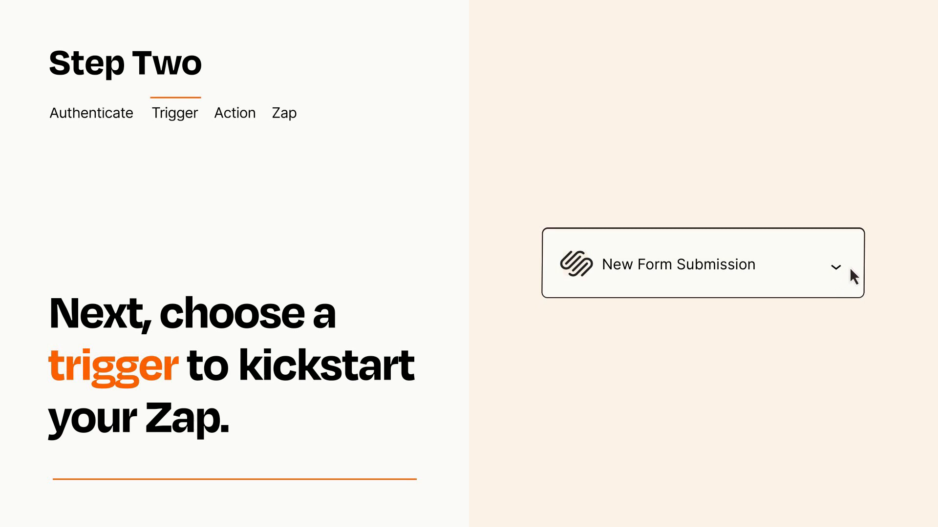
pyautogui.moveTo(840, 268)
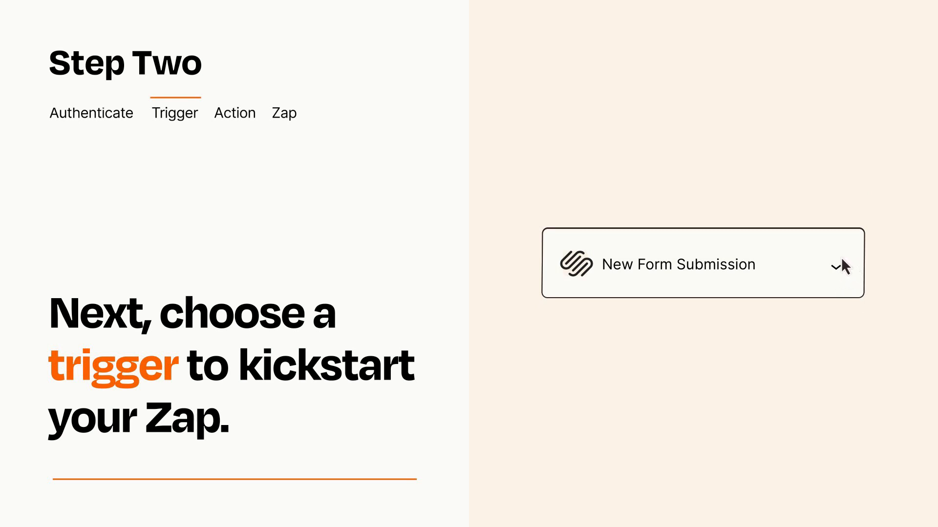
pyautogui.click(702, 262)
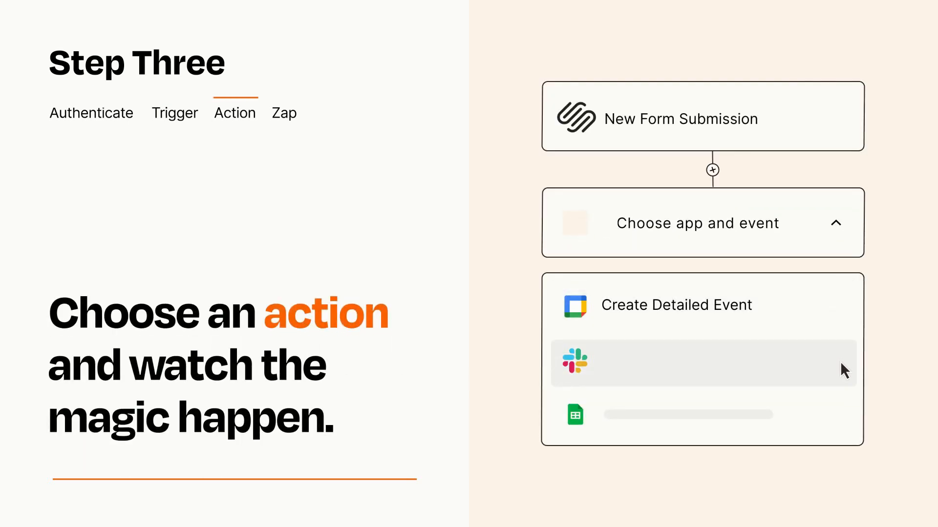
pyautogui.moveTo(844, 325)
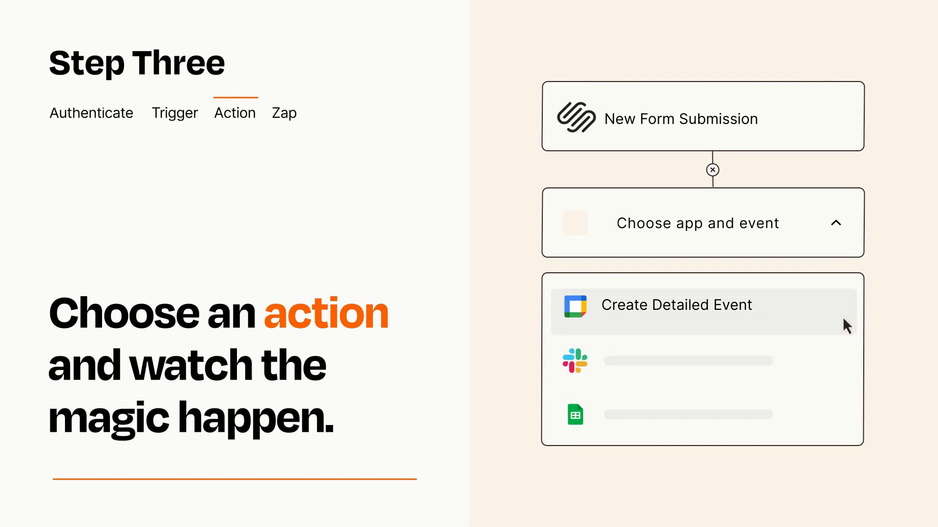
# - Select Google Calendar Create Detailed Event as the action, using the form's Item and Details
pyautogui.click(675, 305)
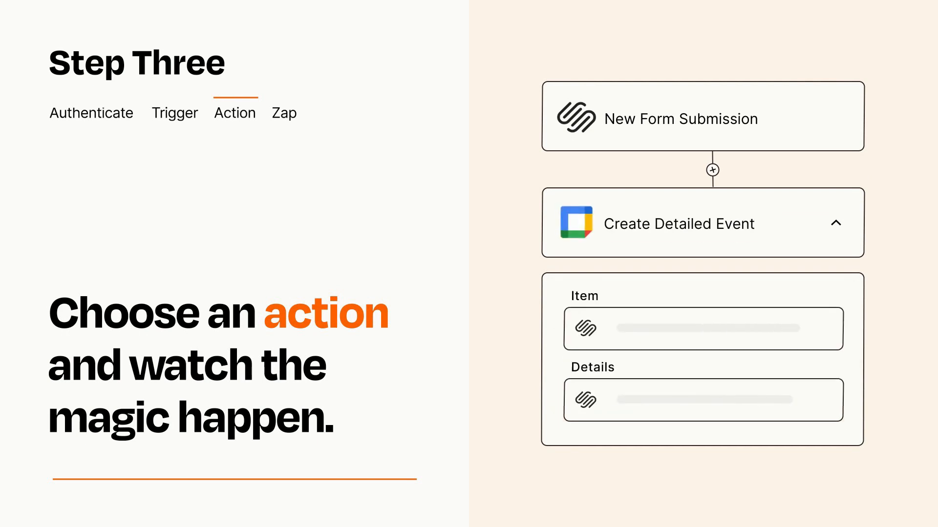
pyautogui.click(836, 223)
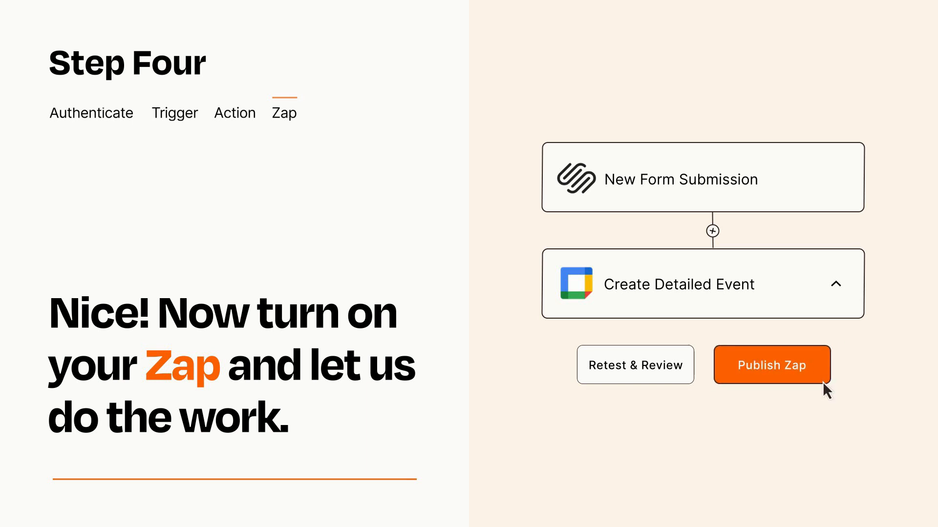
# - Publish the Zap so new form submissions create detailed calendar events
pyautogui.click(771, 364)
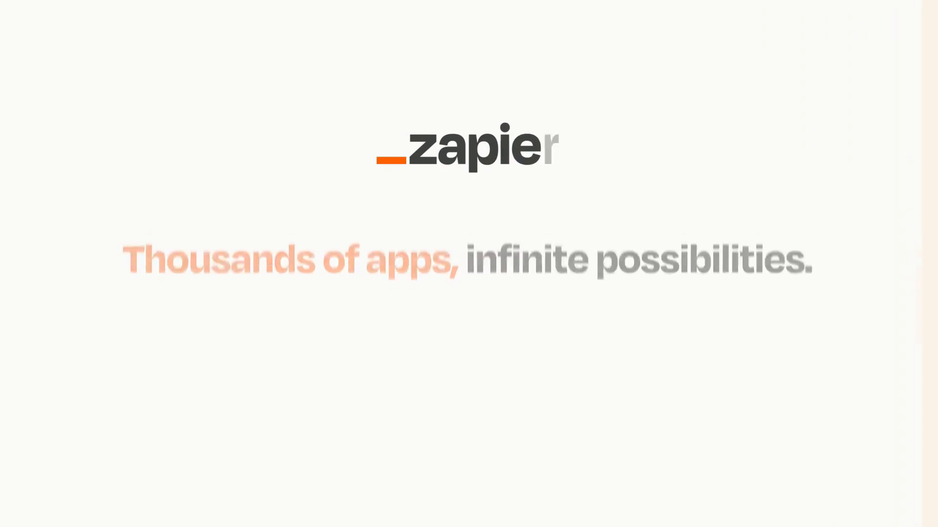